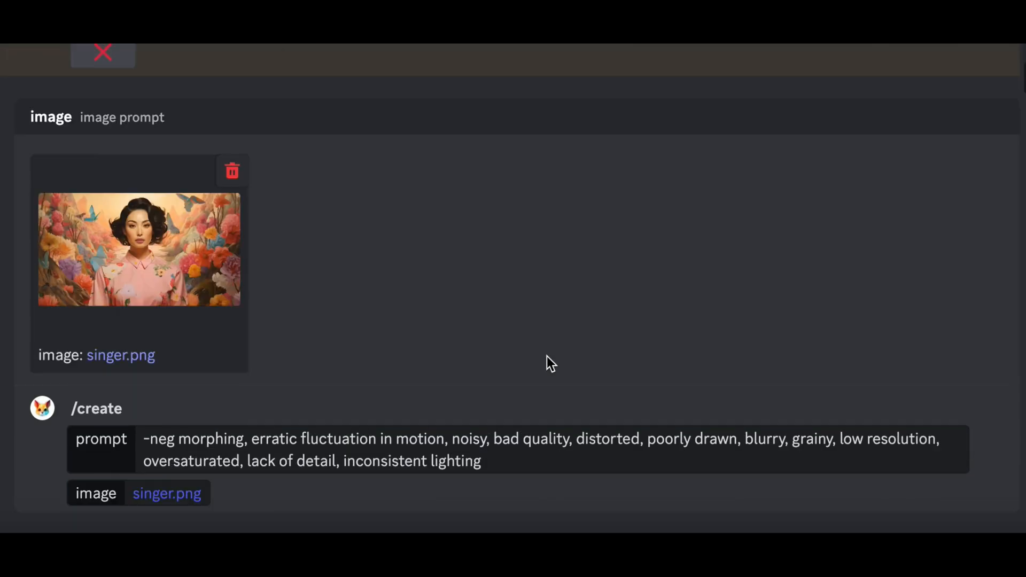
Start the /say command in Discord so its img, audio and args options appear.
click(166, 492)
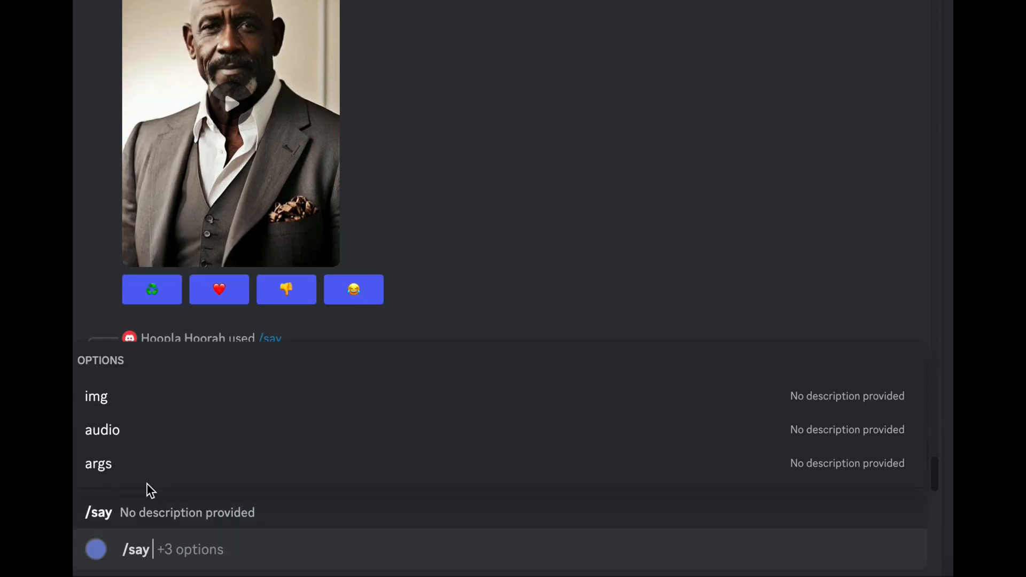
click(96, 396)
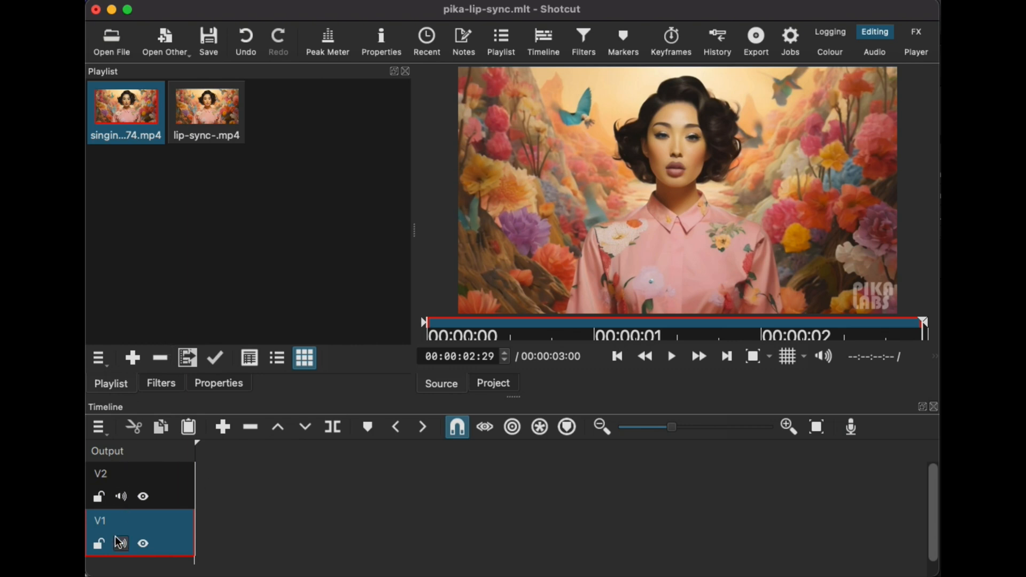
Name the V1 track 'Pika Labs' and the V2 track 'Lip Sync'.
text(P)
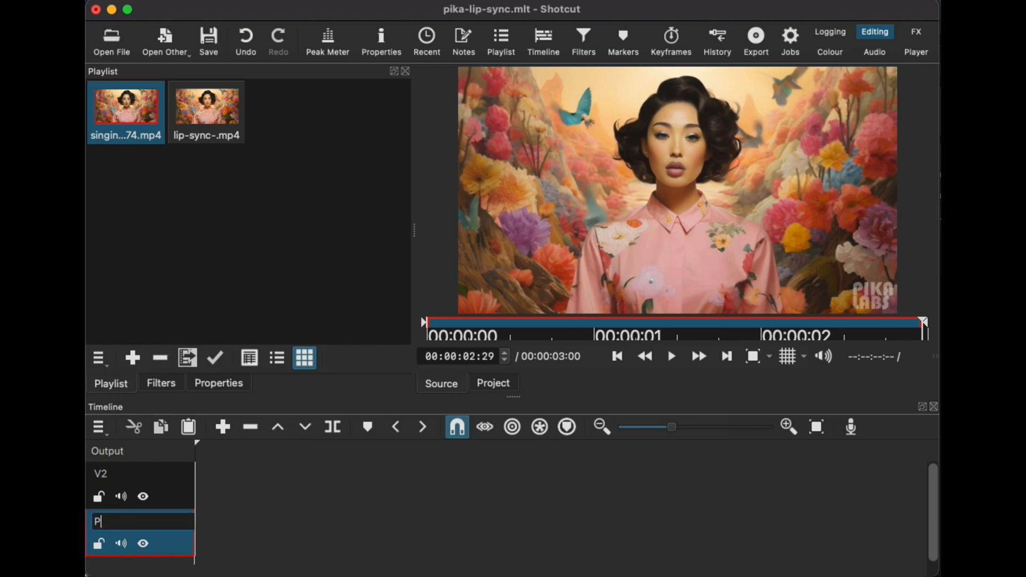
text(ika Labs)
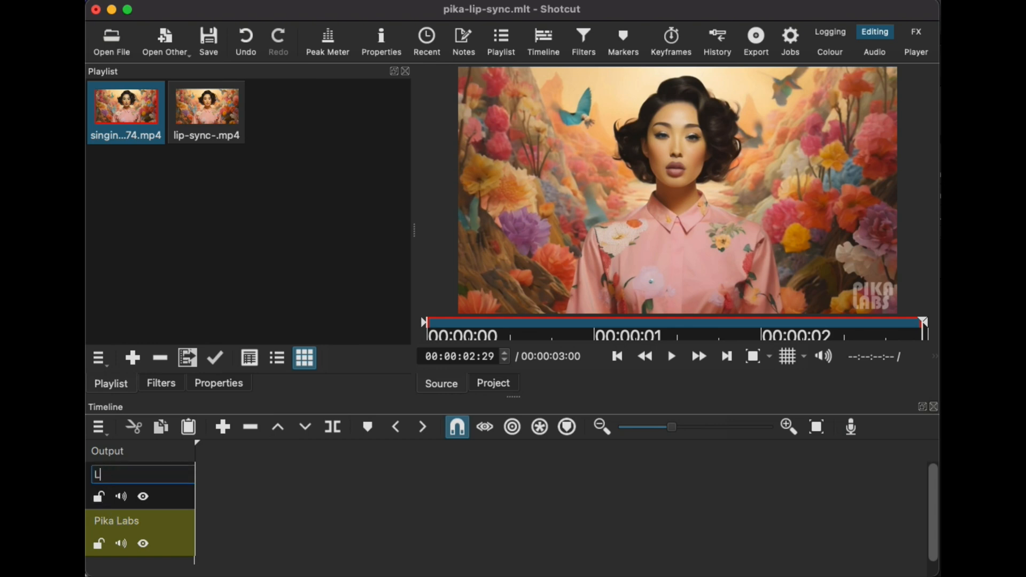
text(ip Sync)
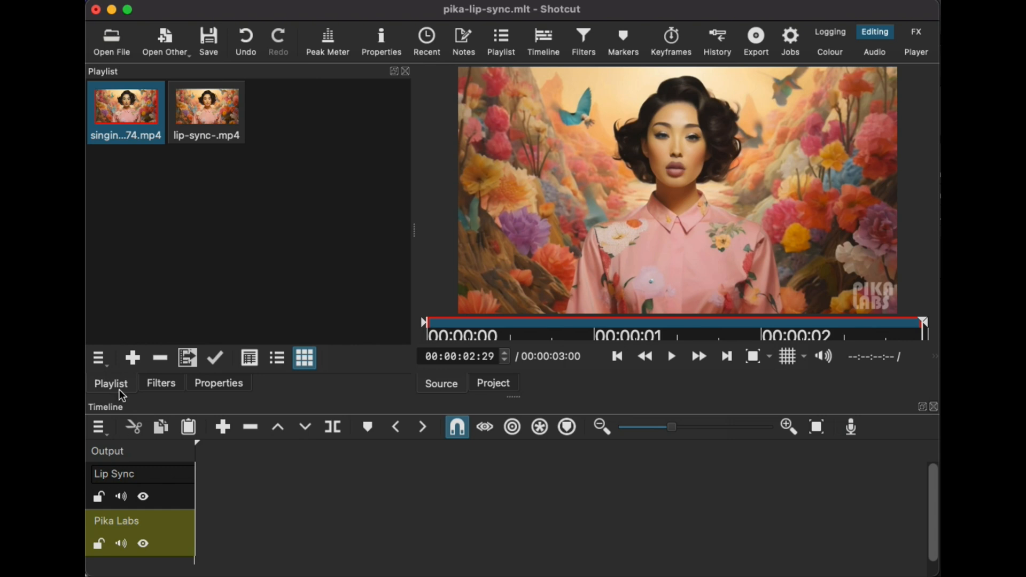
drag(126, 105, 253, 534)
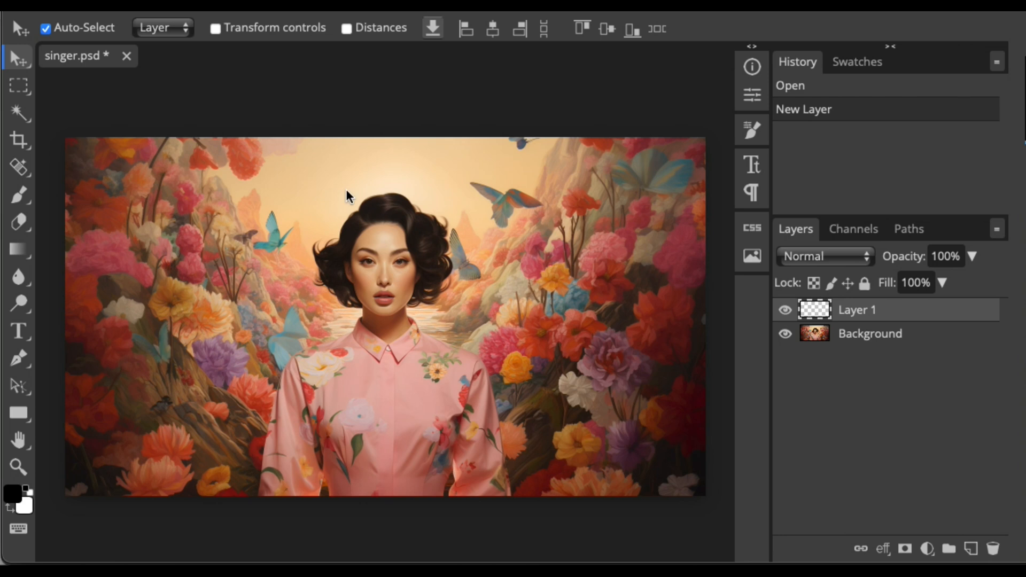
Brush solid black over the singer's whole head on Layer 1.
click(19, 194)
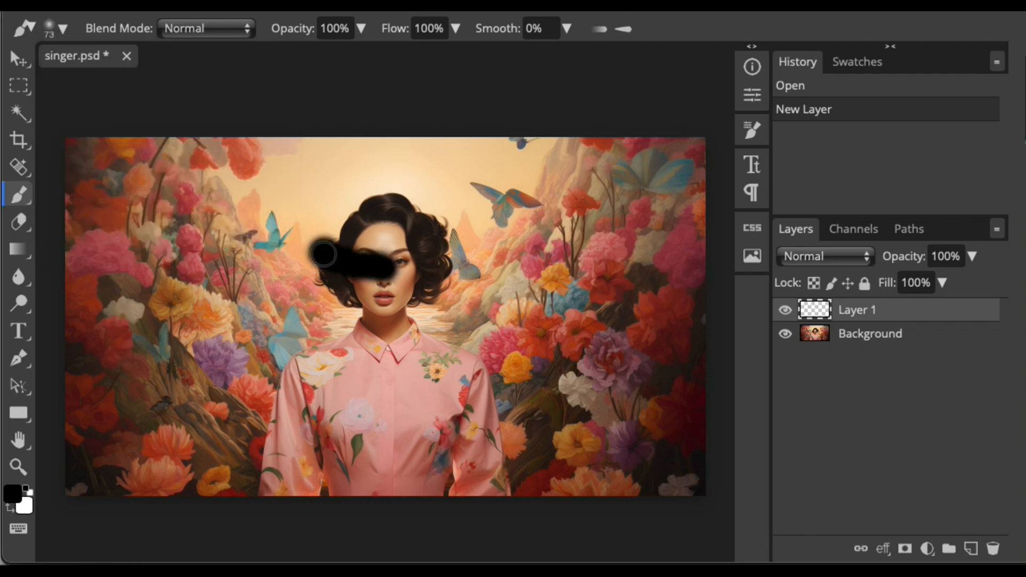
drag(324, 256, 428, 226)
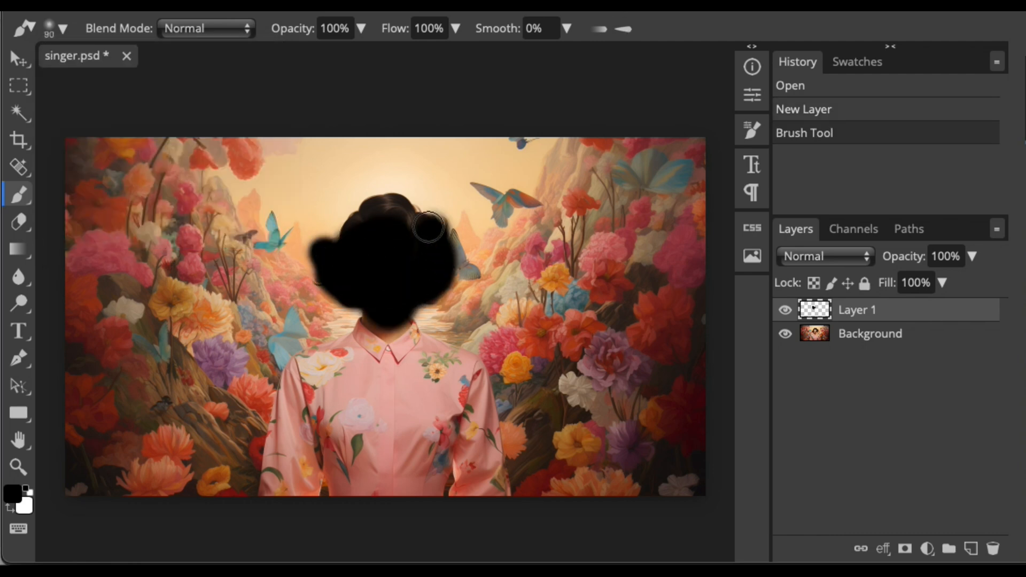
drag(428, 226, 392, 301)
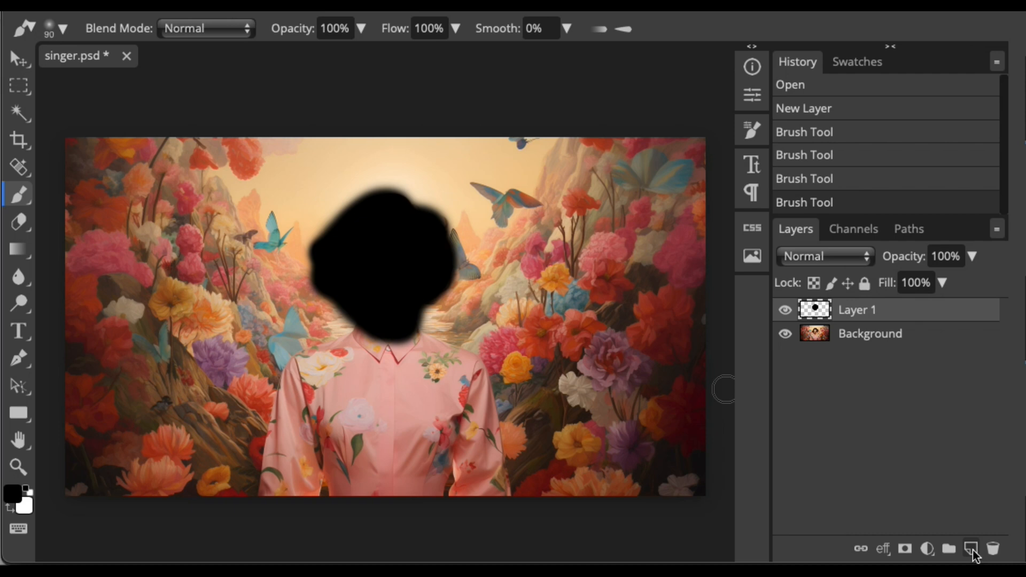
click(969, 548)
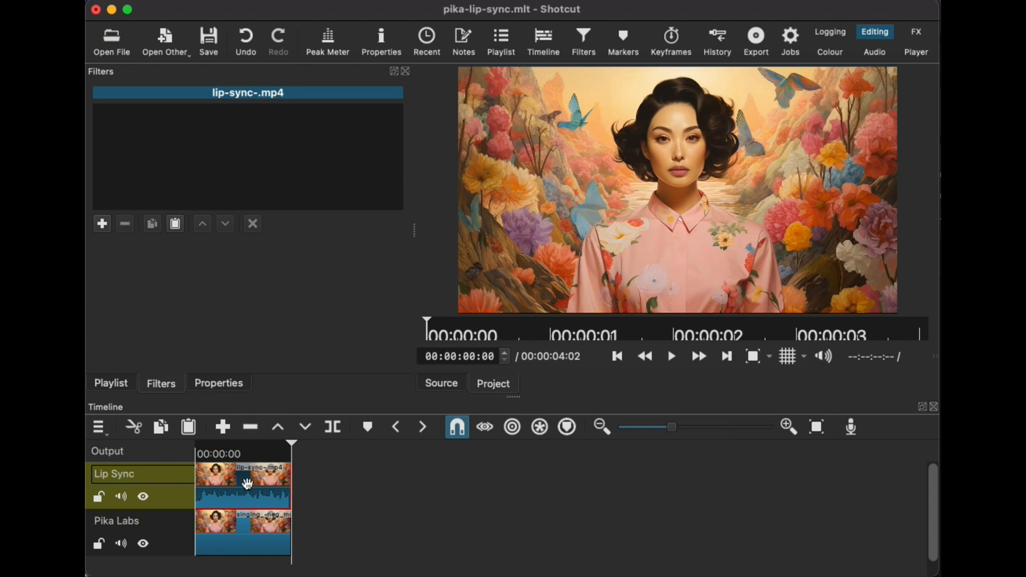
Add the Mask: From File filter to the lip-sync clip via a 'mask' search.
click(102, 224)
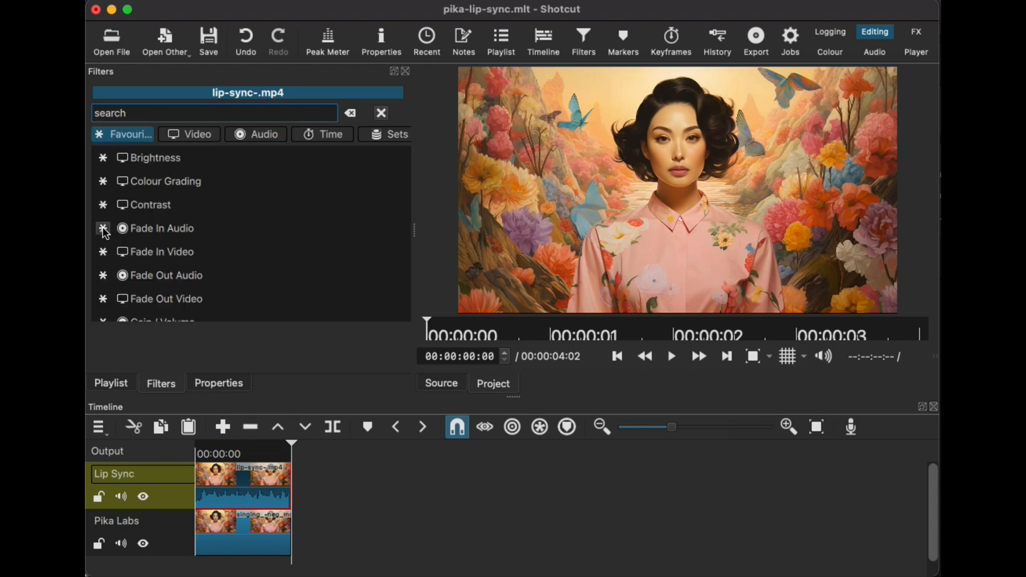
text(mask)
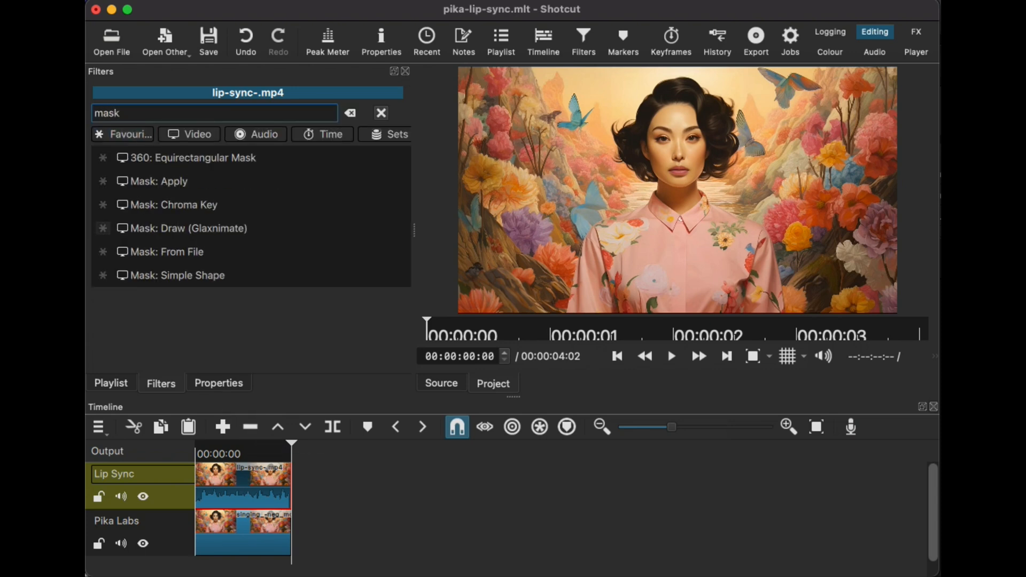
click(167, 251)
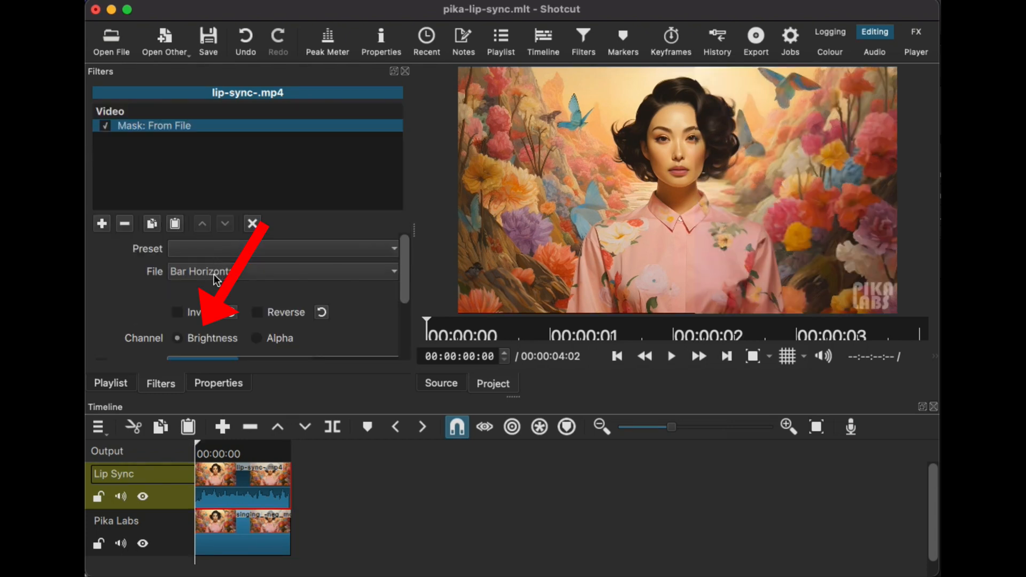
Use singer-mask.png as the mask with Softness 100%, then rewind playback to the start.
click(281, 271)
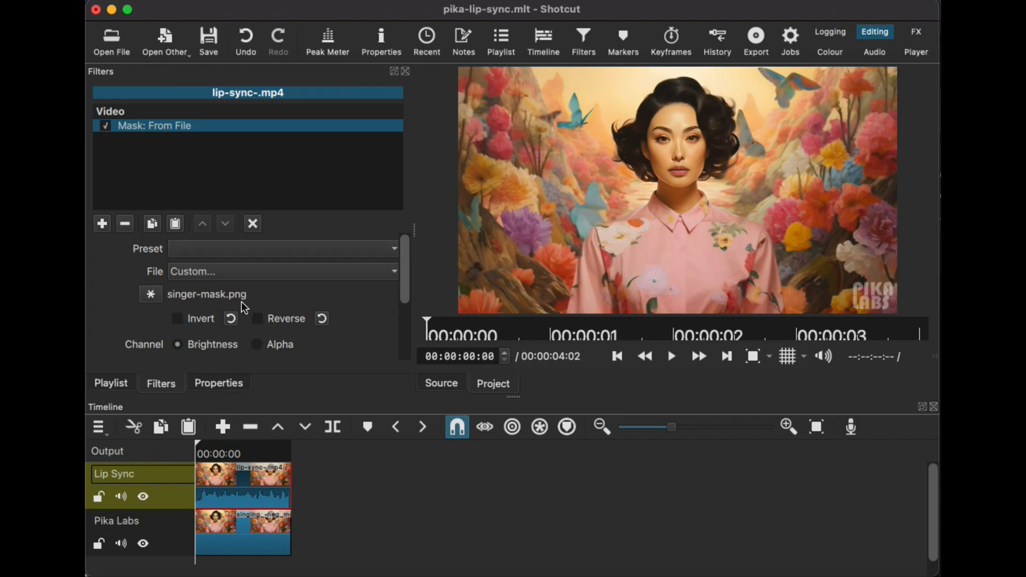
scroll(down, 3)
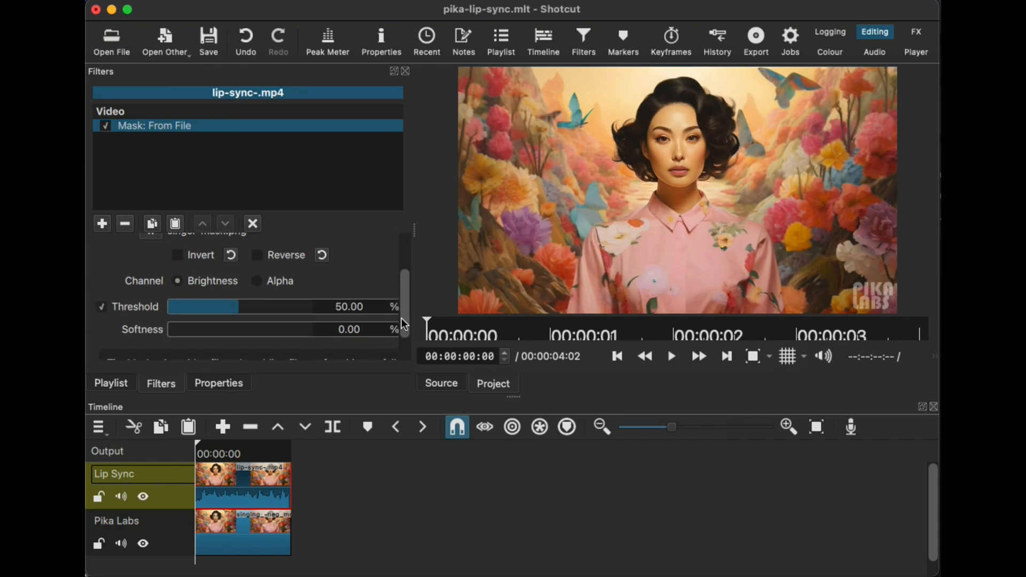
drag(170, 329, 311, 329)
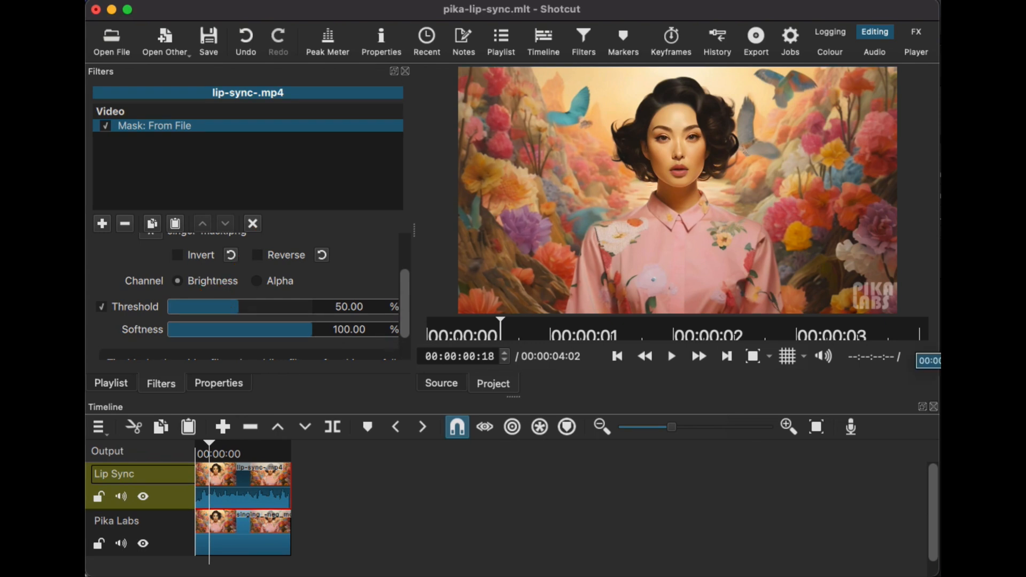
click(616, 355)
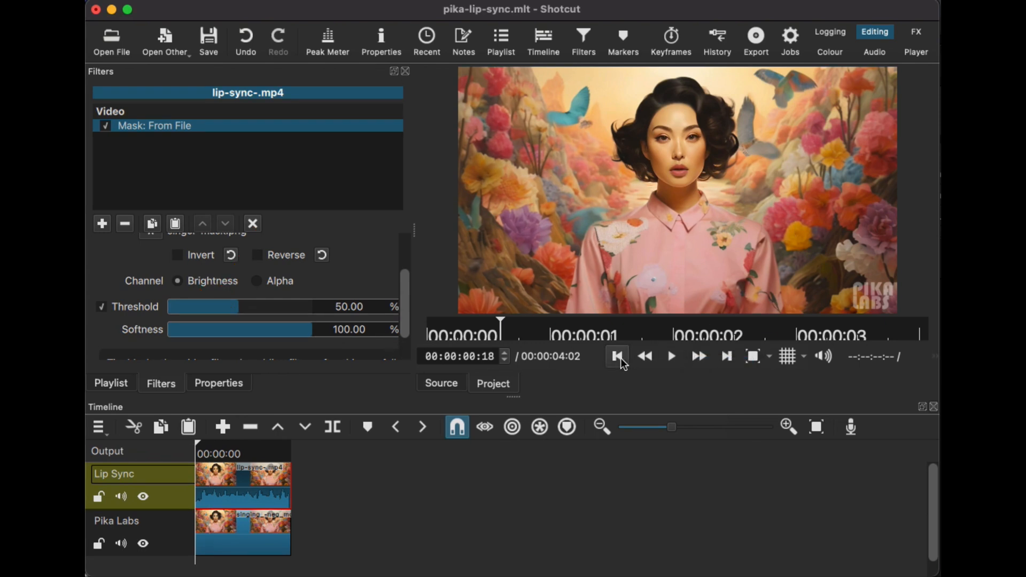